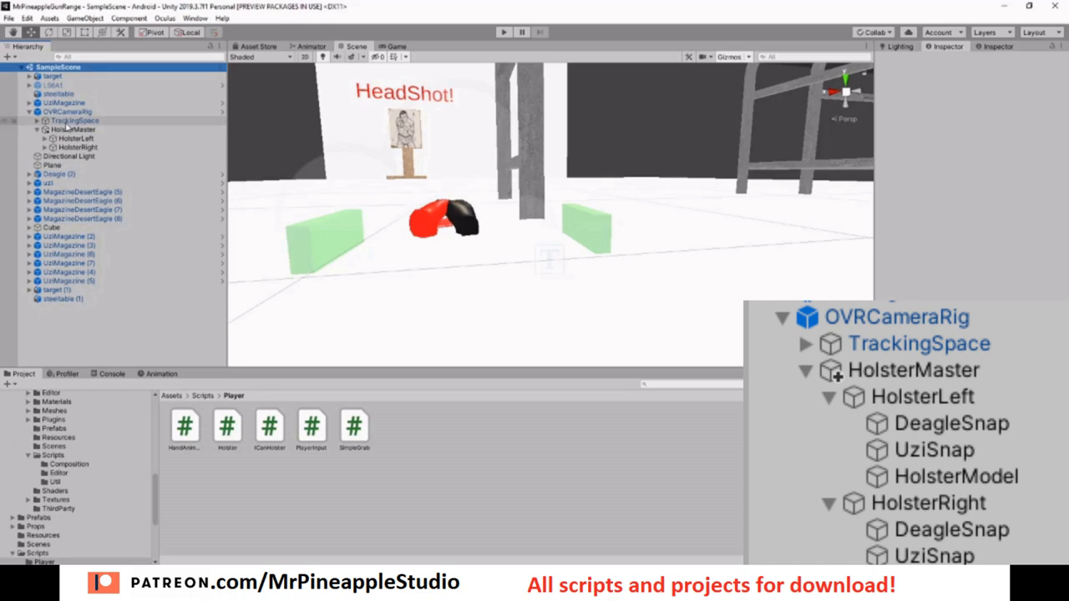
- Select HolsterMaster, the left holster's model and UziSnap, then place the Uzi under UziSnap
click(70, 130)
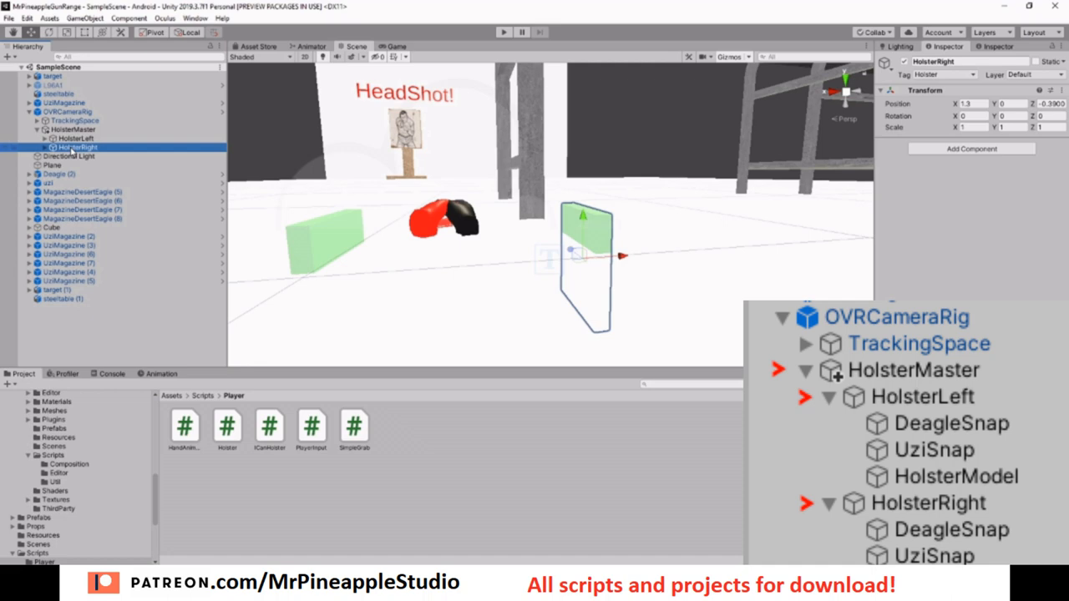
click(83, 166)
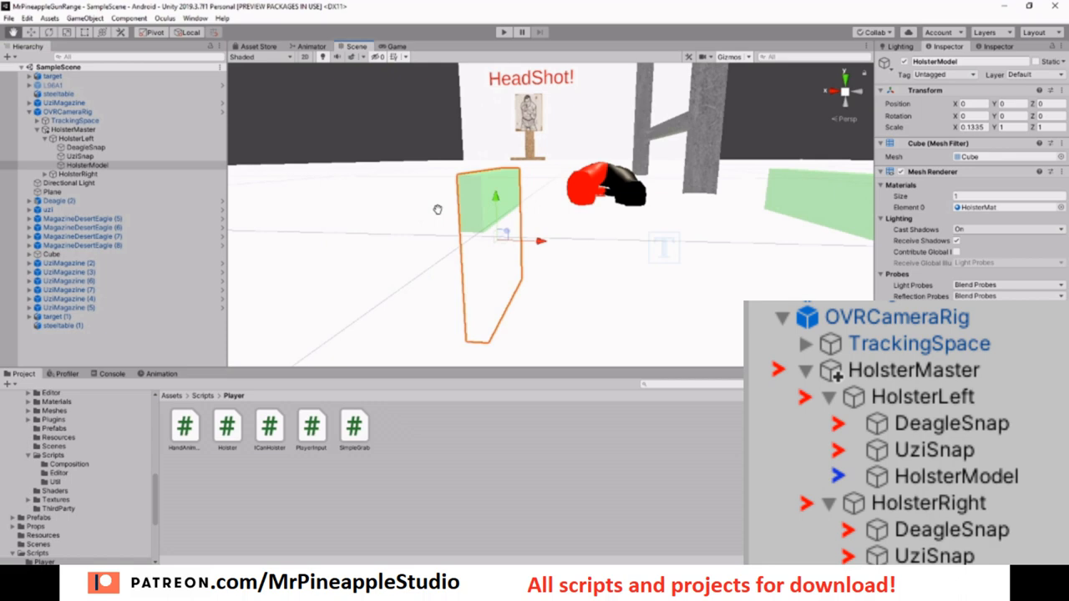
click(80, 157)
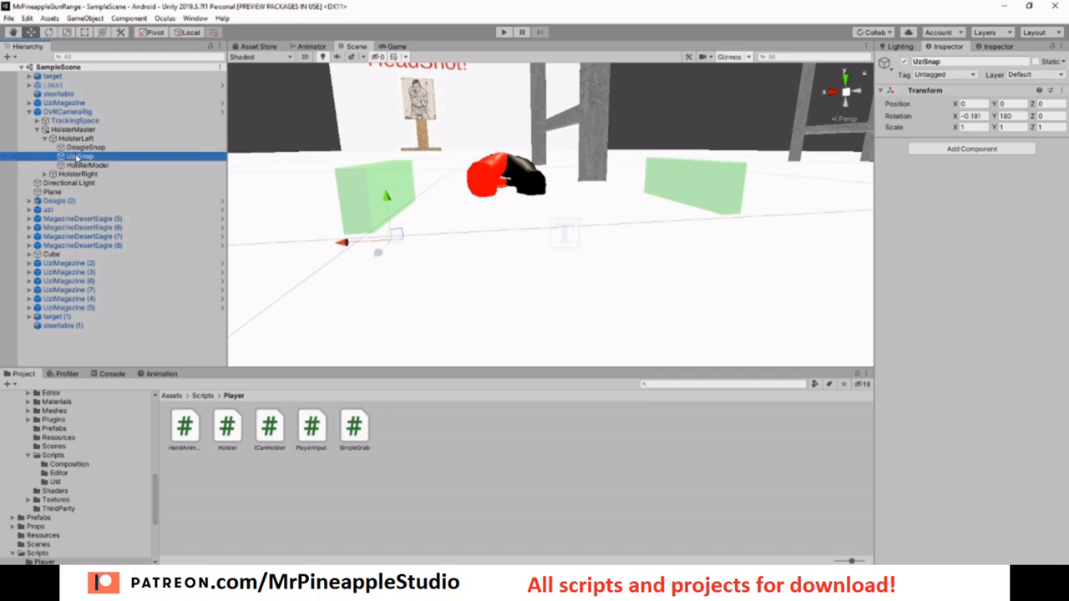
click(50, 209)
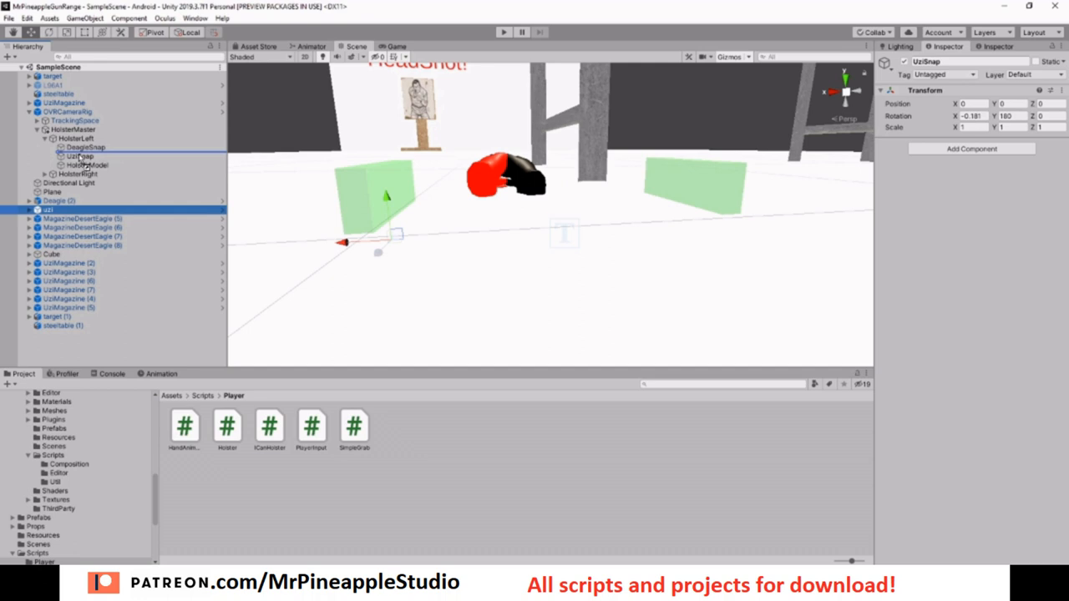
click(75, 165)
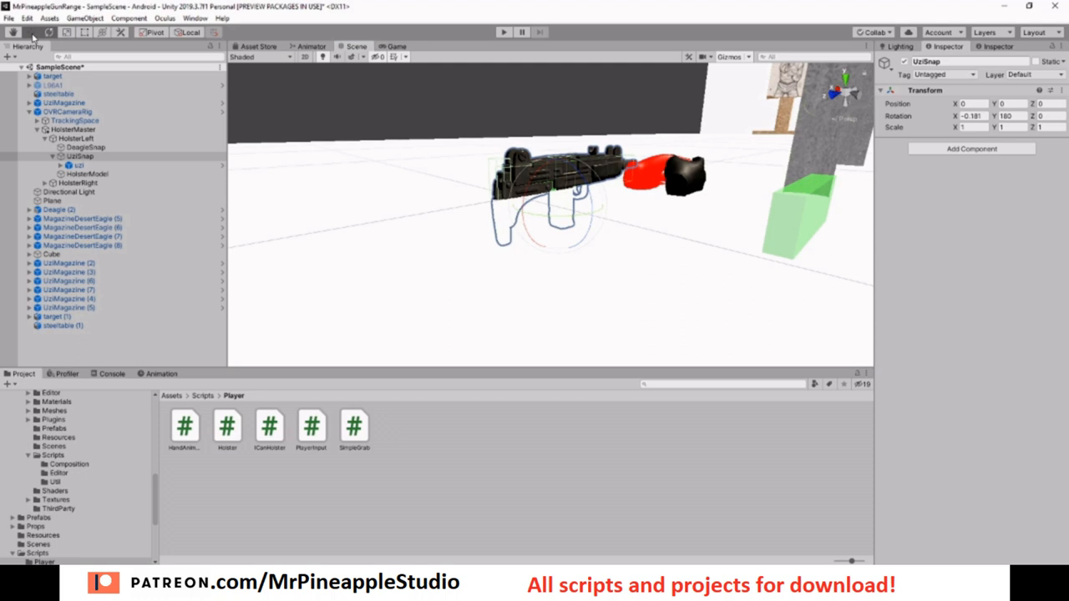
- Select HolsterMaster to give it the Holster script referencing CenterEyeAnchor
click(78, 165)
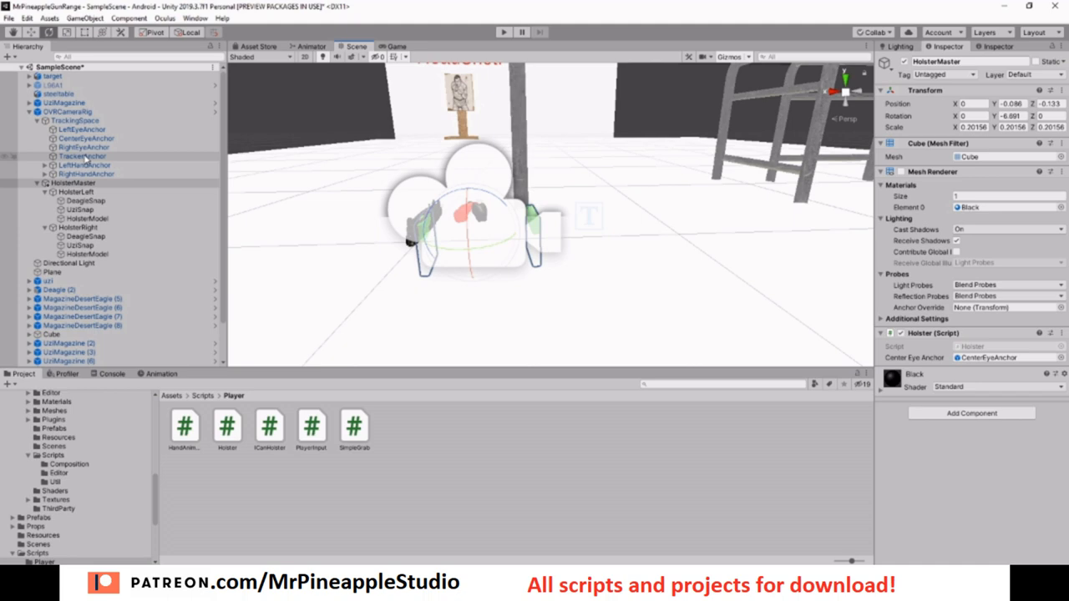
click(972, 413)
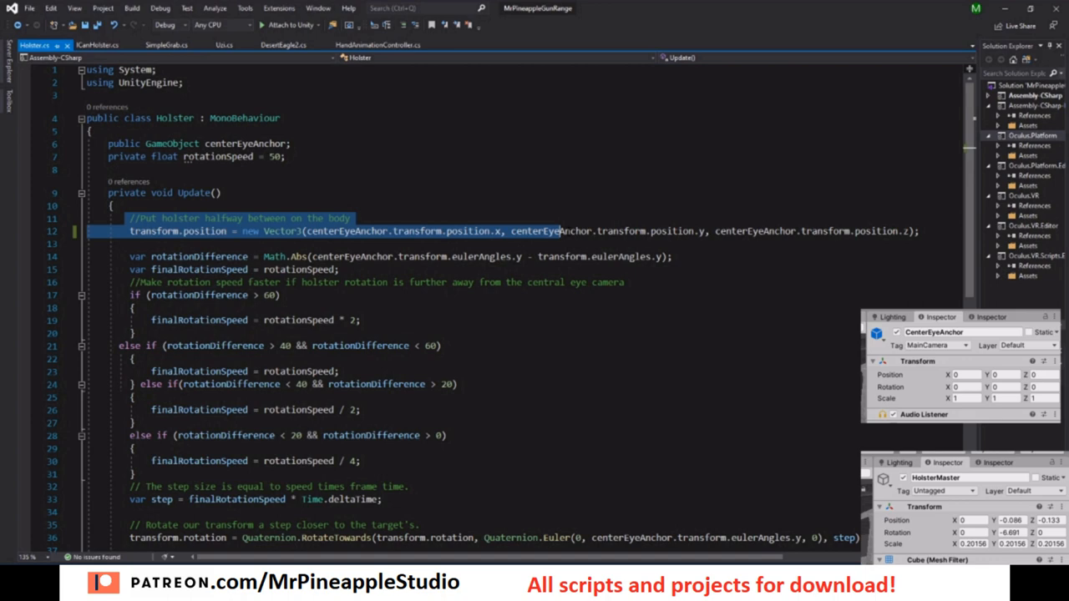
mouse_move(699, 230)
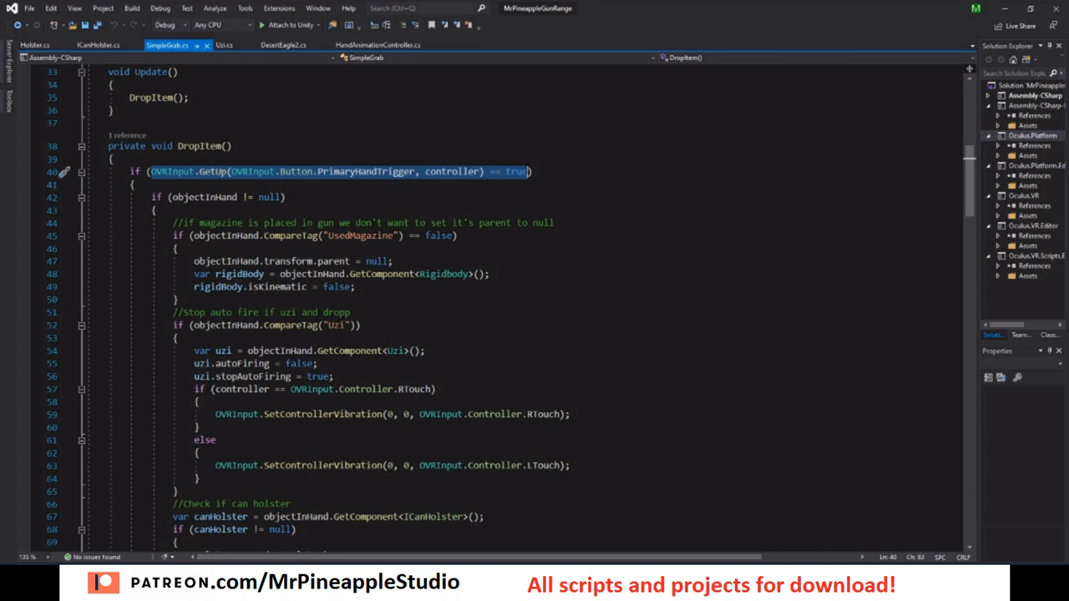
scroll(down, 3)
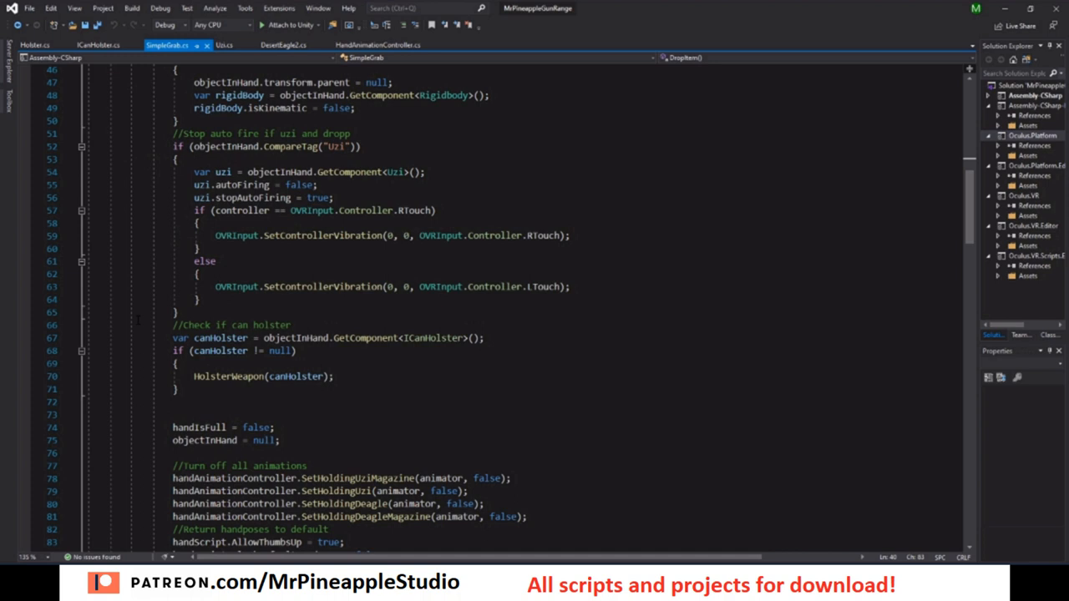
double_click(431, 337)
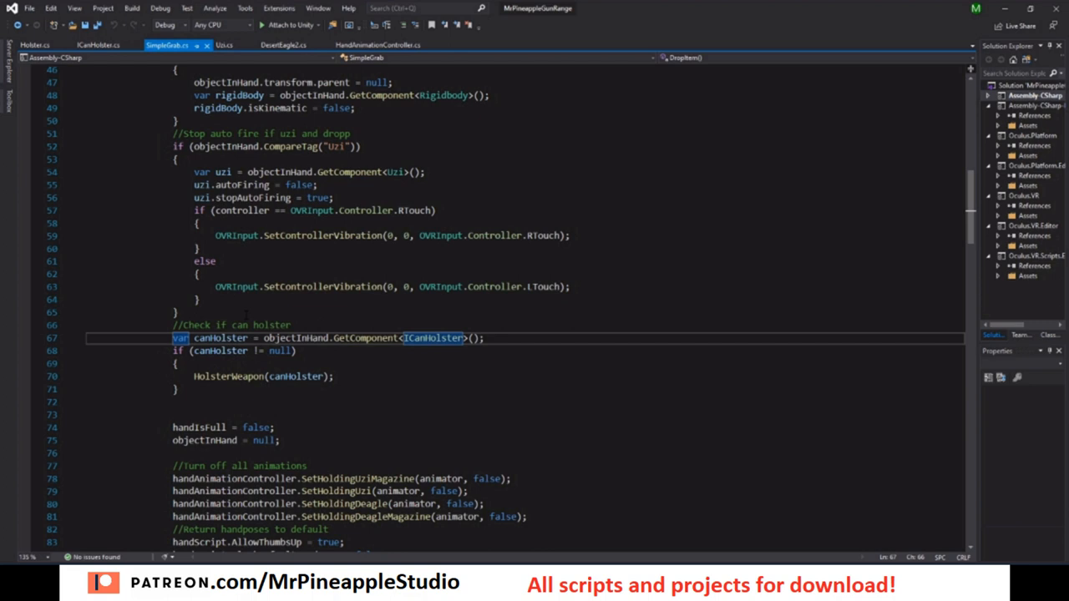
scroll(down, 3)
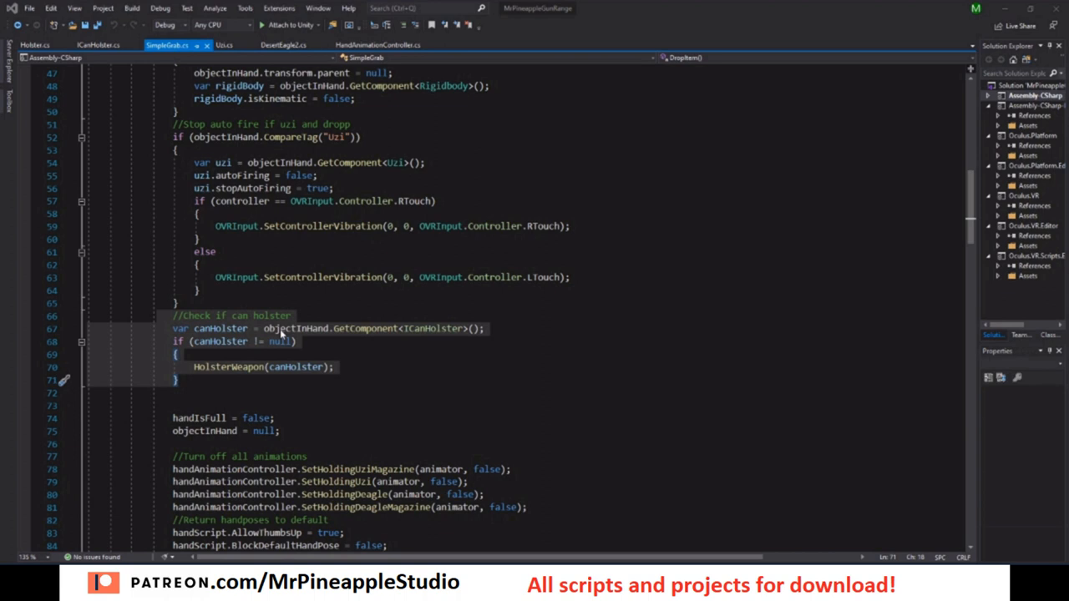
double_click(296, 327)
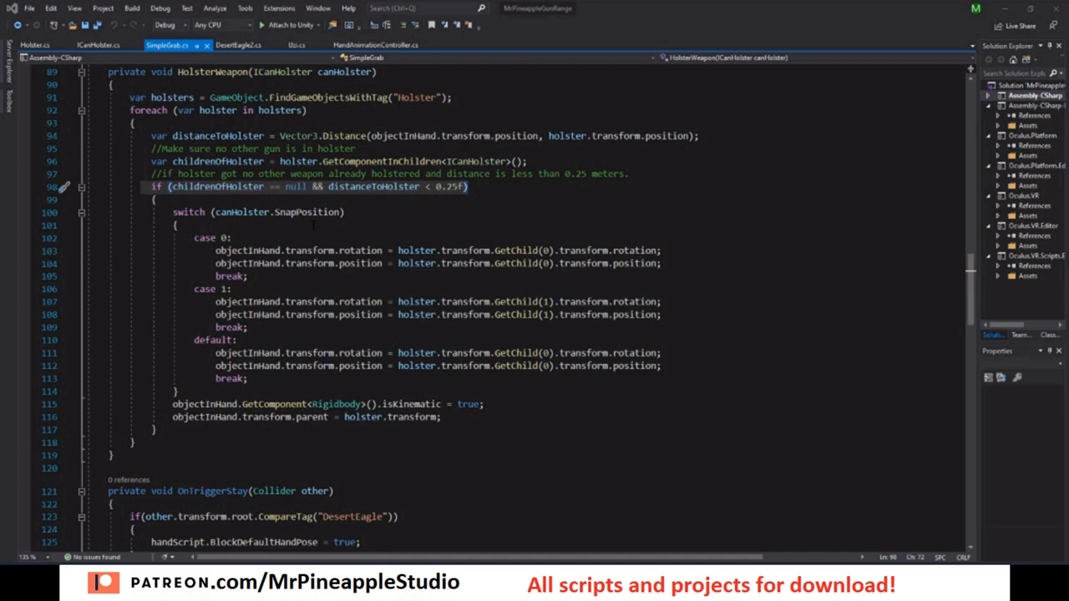
- Select the SnapPosition property in HolsterWeapon's switch and return to Unity
double_click(277, 210)
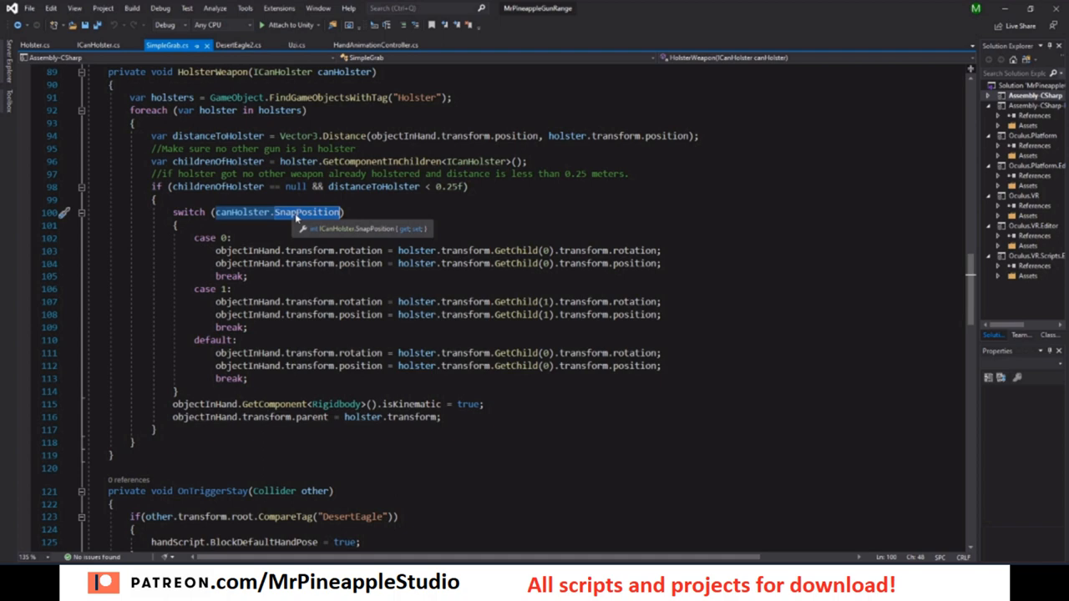
click(237, 44)
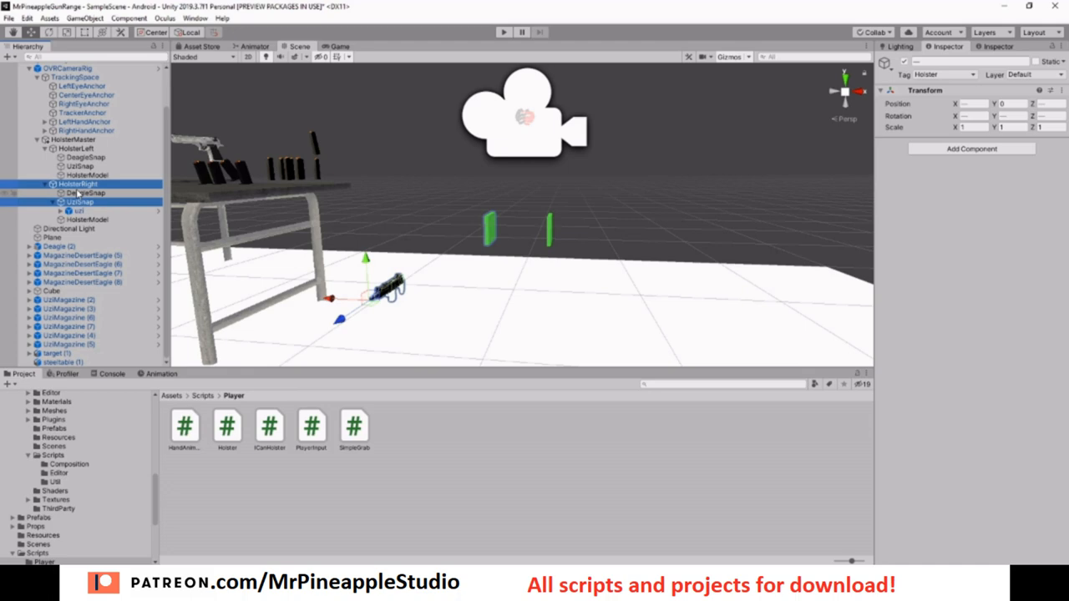
click(87, 194)
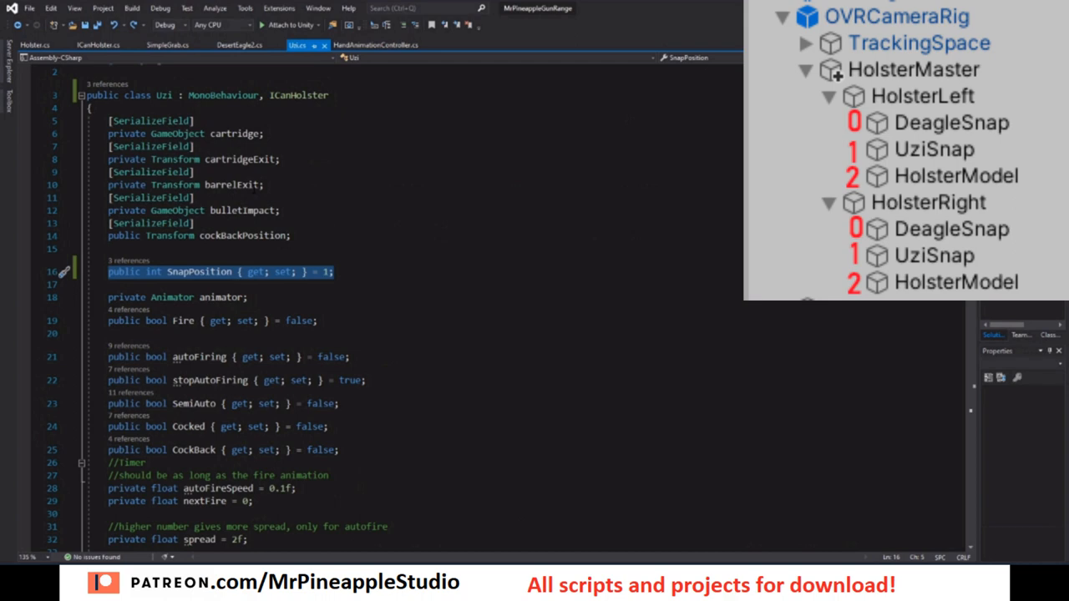
click(167, 44)
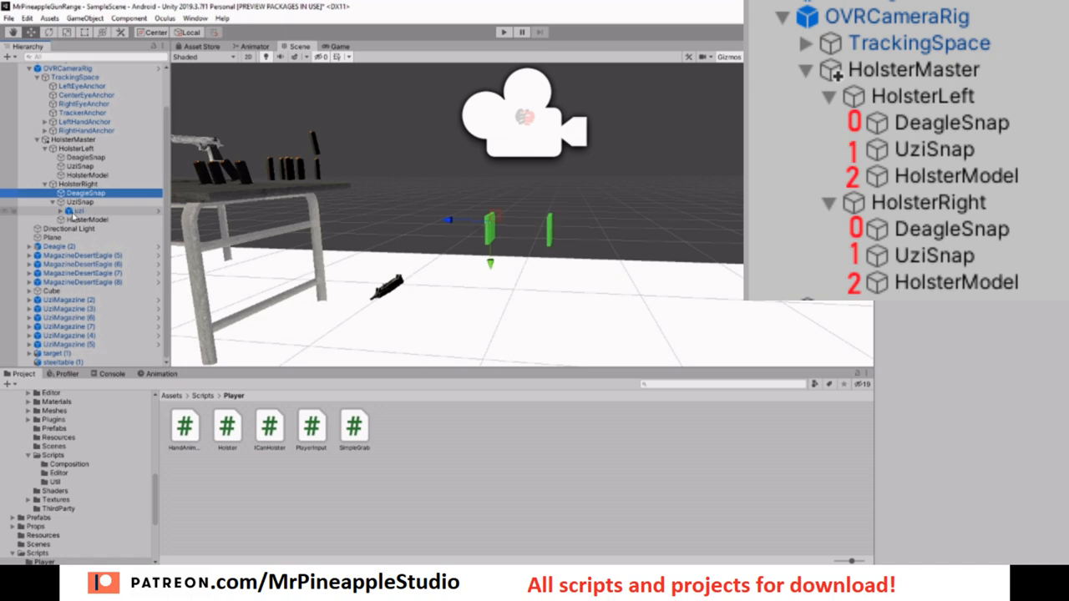
click(80, 202)
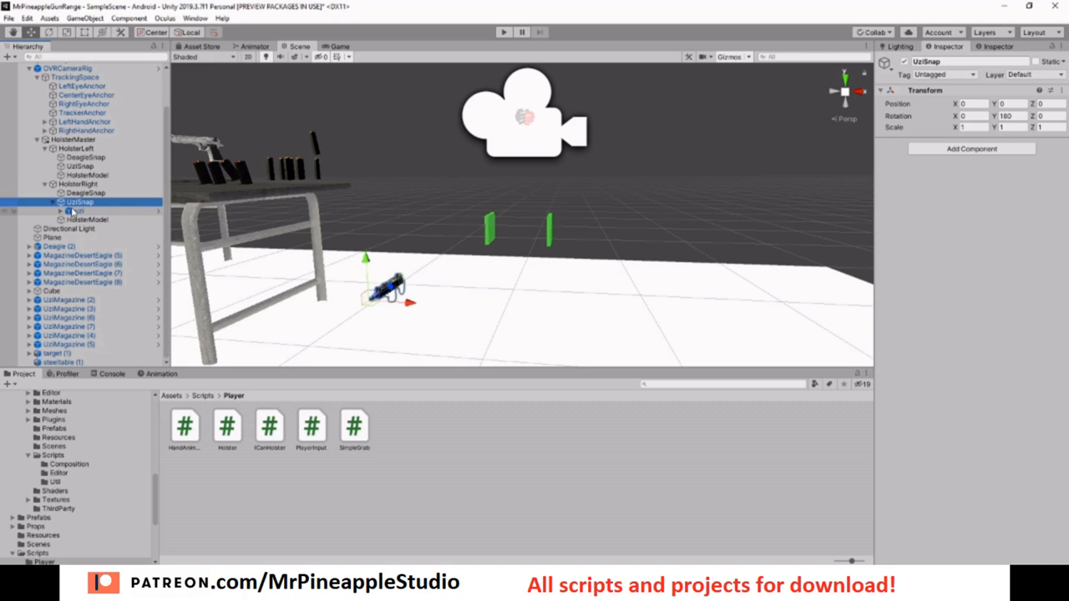
click(80, 211)
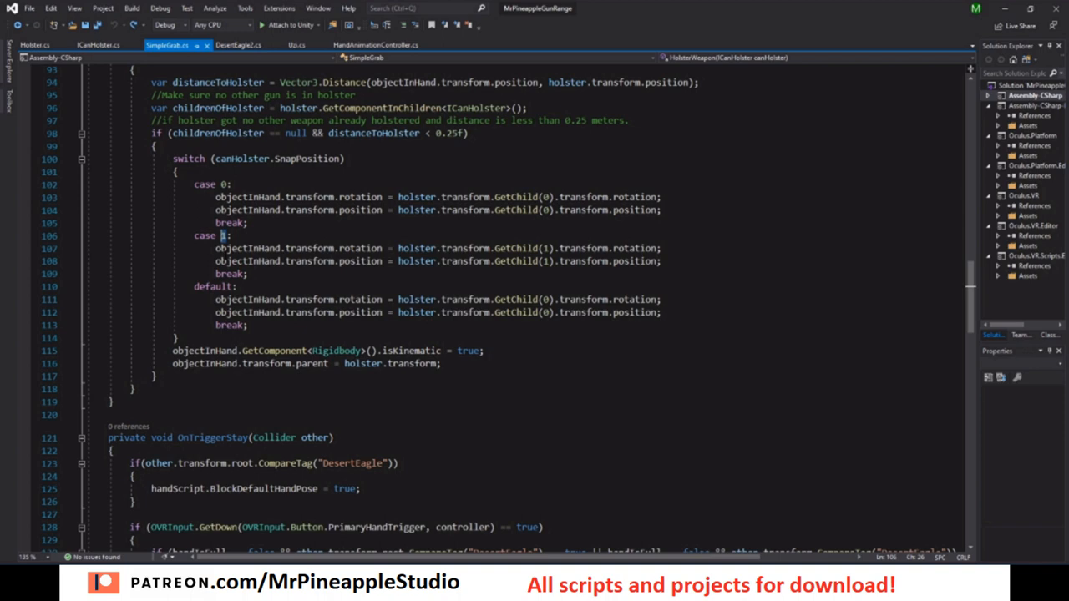
- Add a new 'case' line after the case 1 block in HolsterWeapon's switch
text(case)
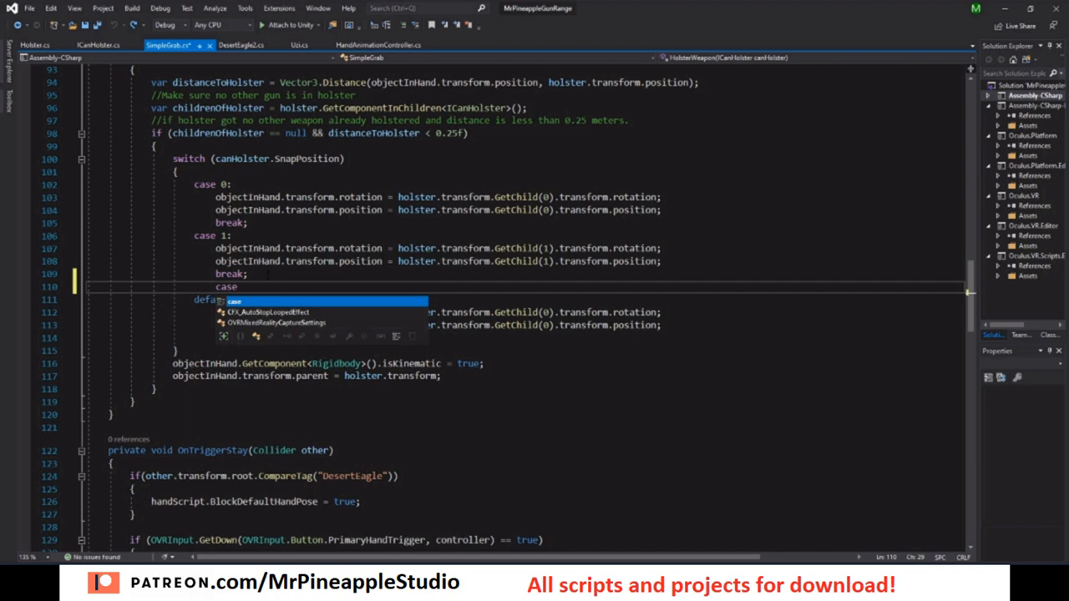